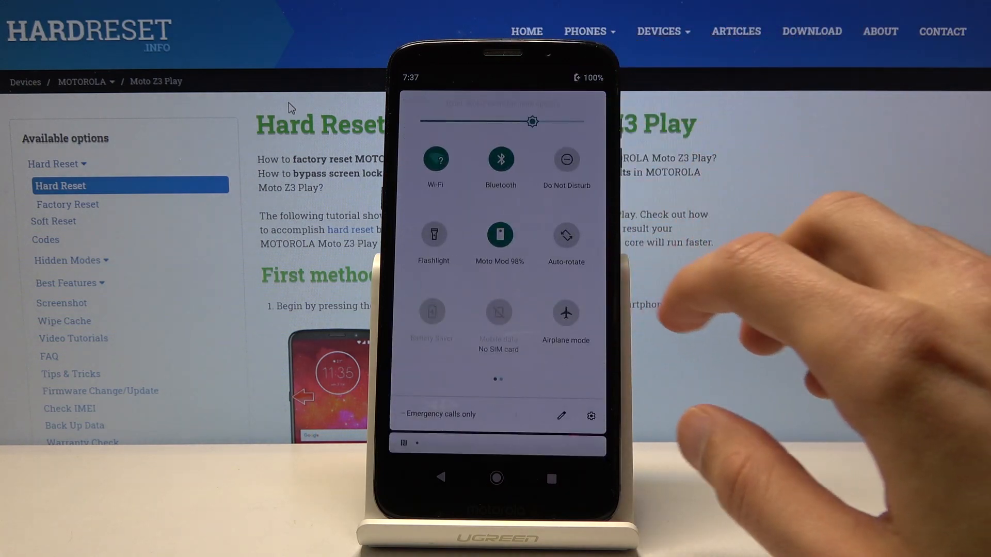
Reach the Reset options page via Settings > System > Advanced.
left_click(591, 416)
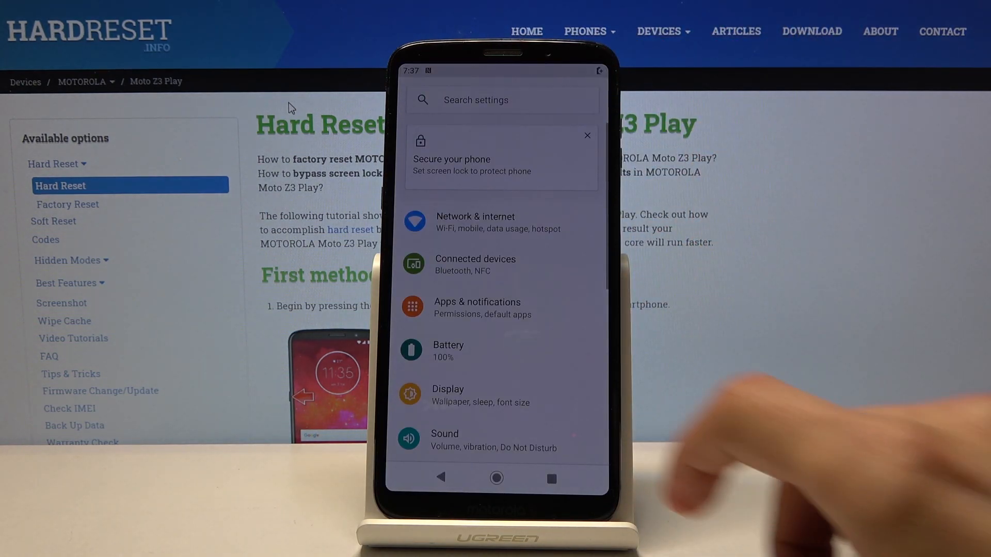
scroll("down", 3)
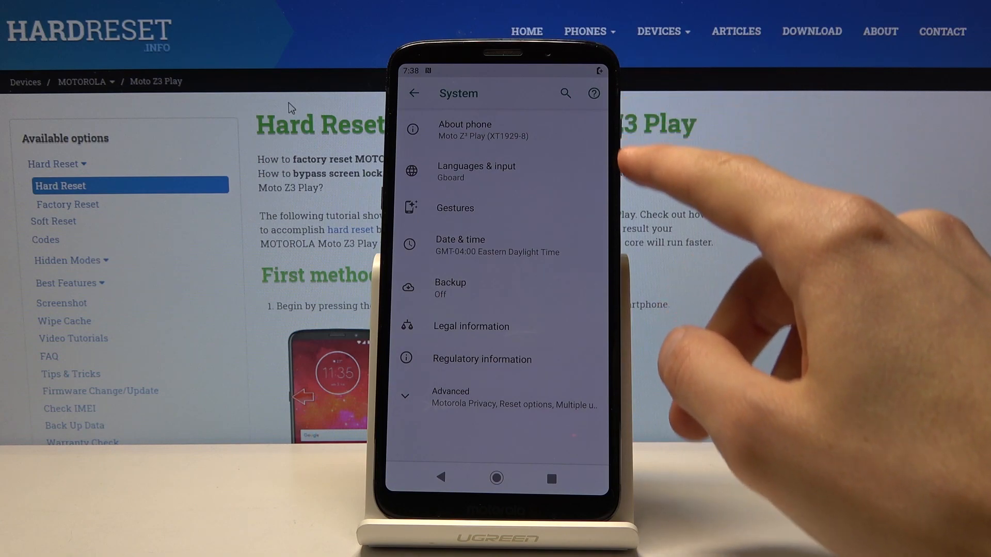
scroll("down", 3)
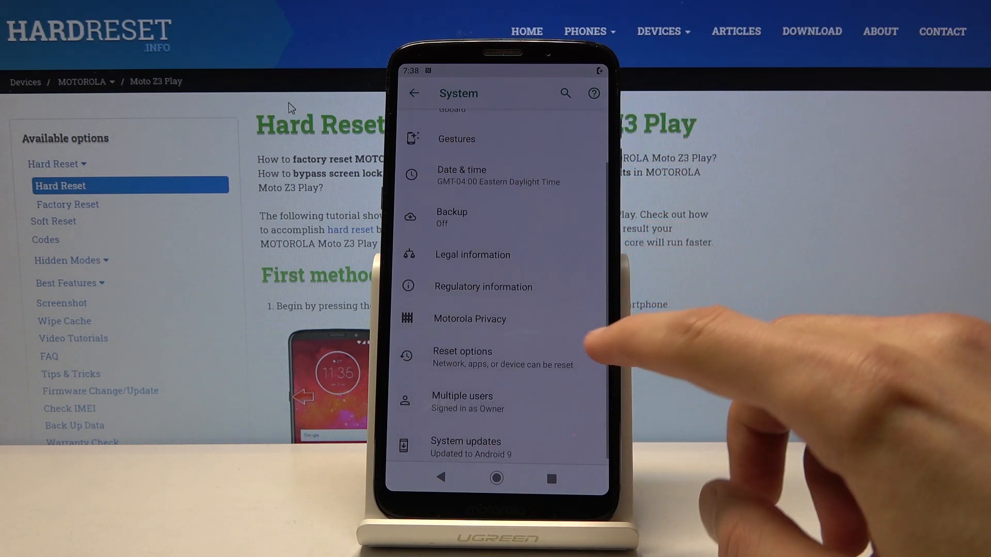
left_click(462, 351)
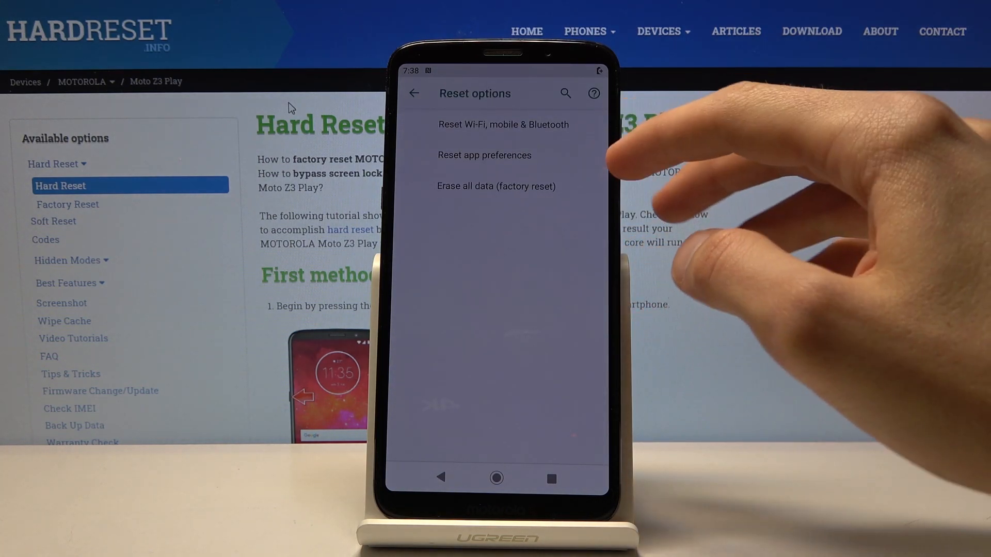
Choose 'Erase all data (factory reset)' and continue with Reset Phone to the final confirmation.
left_click(496, 185)
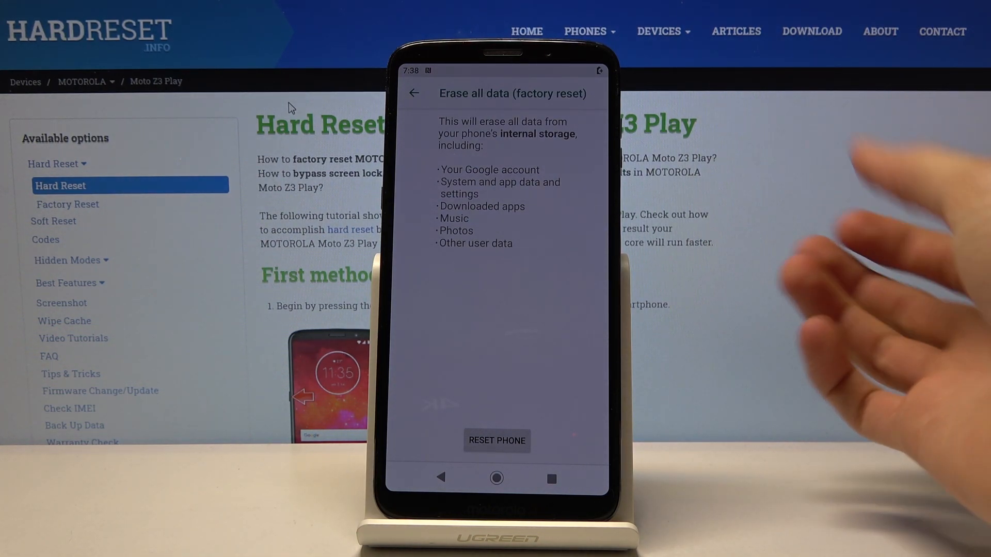
left_click(496, 440)
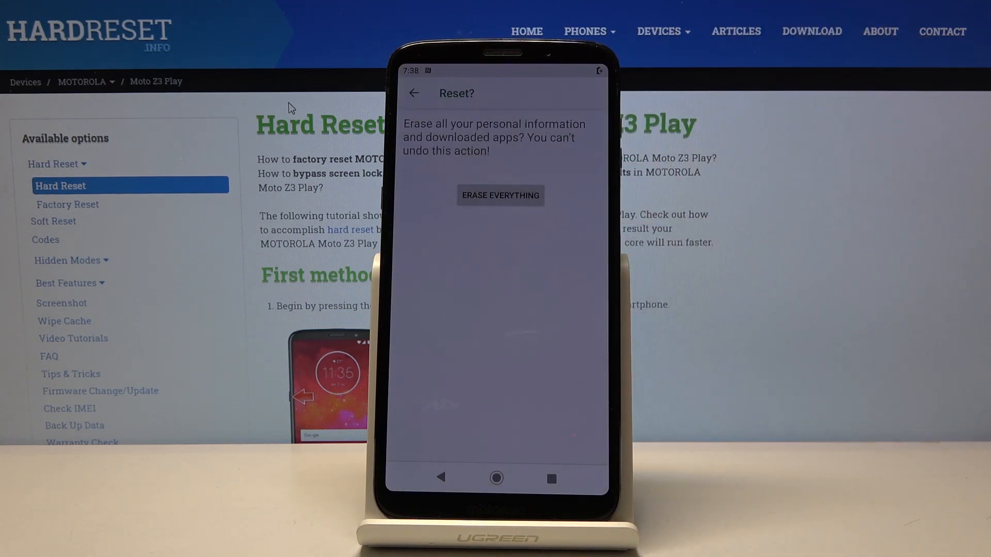
Confirm 'Erase everything' so the Moto Z3 Play shuts down and begins the factory reset.
left_click(501, 196)
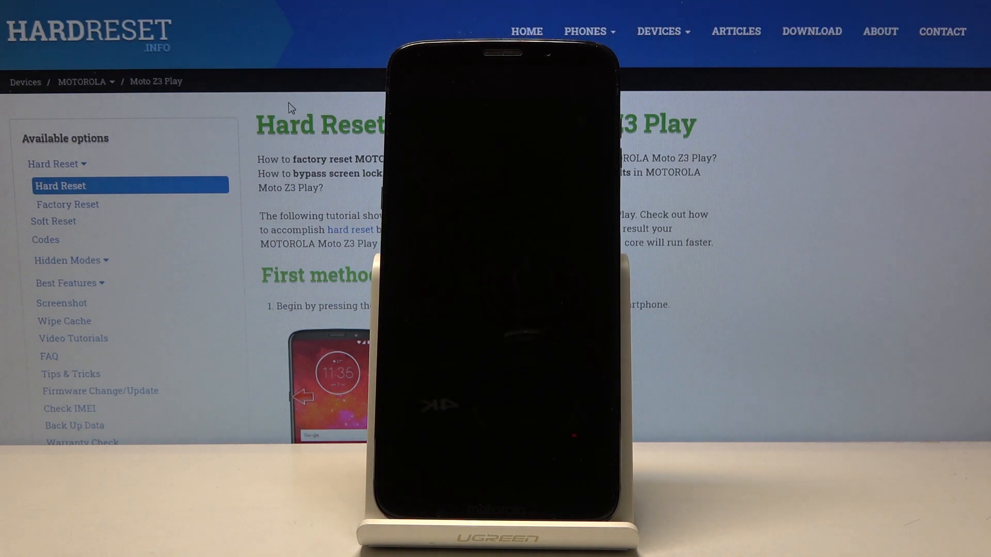